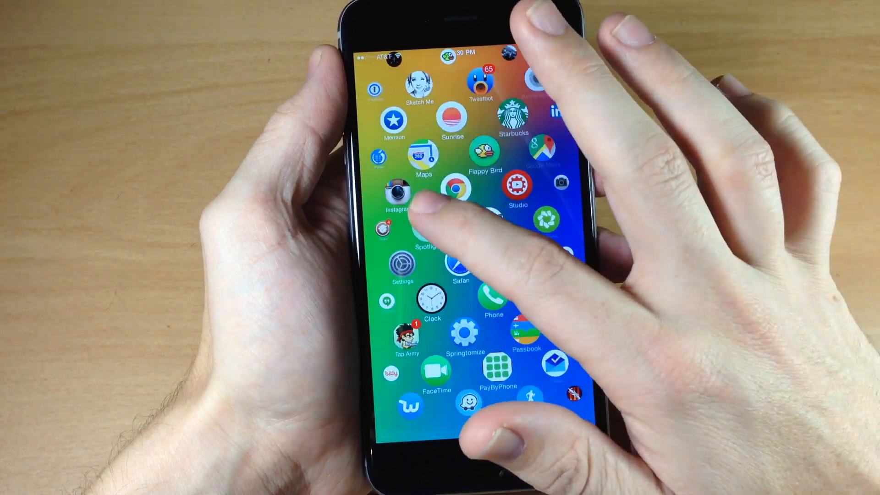
- Swipe around the Aeternum bubble home screen and bring up Spotlight Search with the keyboard ready
scroll("left", 3)
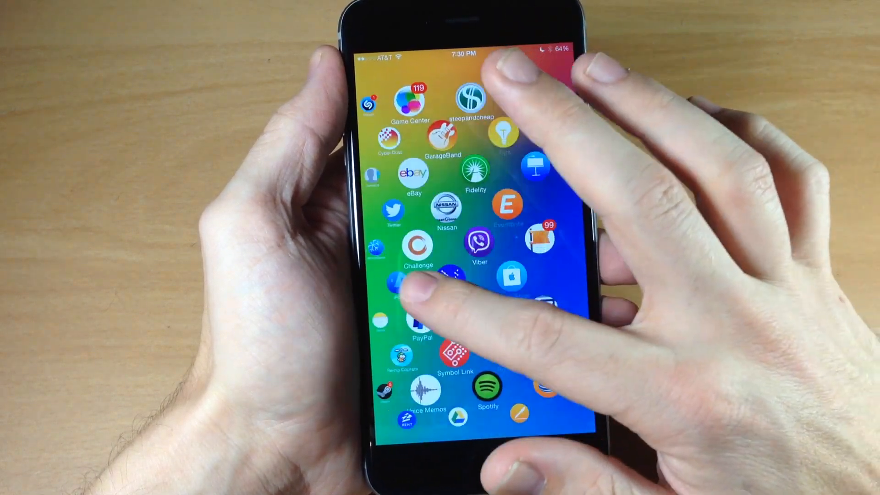
scroll("down", 3)
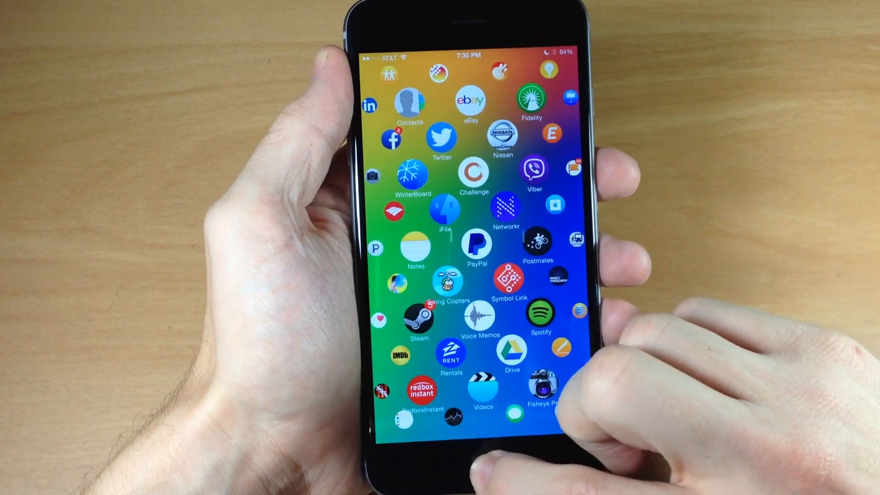
scroll("left", 3)
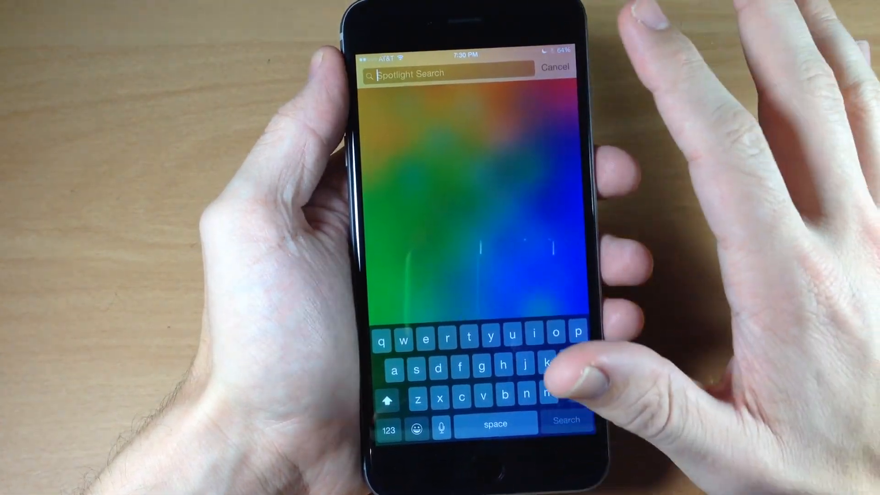
left_click(554, 67)
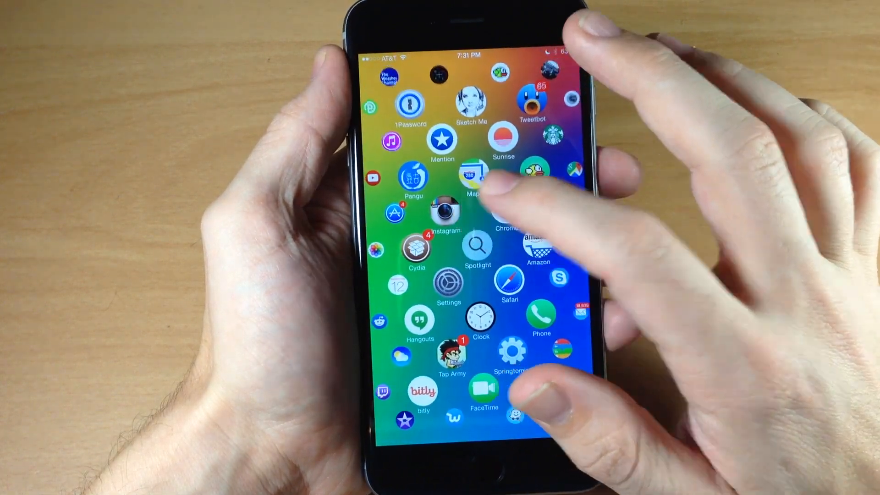
scroll("left", 3)
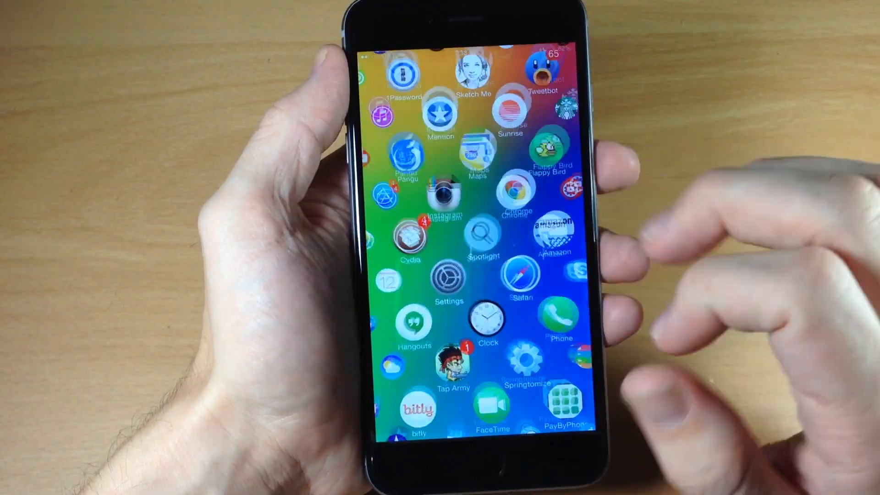
- Launch Settings from the home screen to reach the Aeternum preferences page
left_click(448, 280)
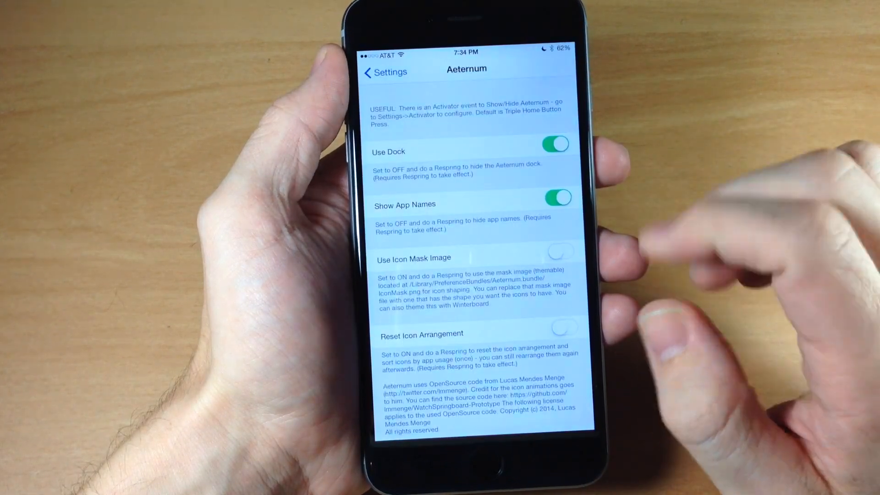
- Switch Show App Names off and Use Icon Mask Image on in Aeternum's settings
left_click(556, 198)
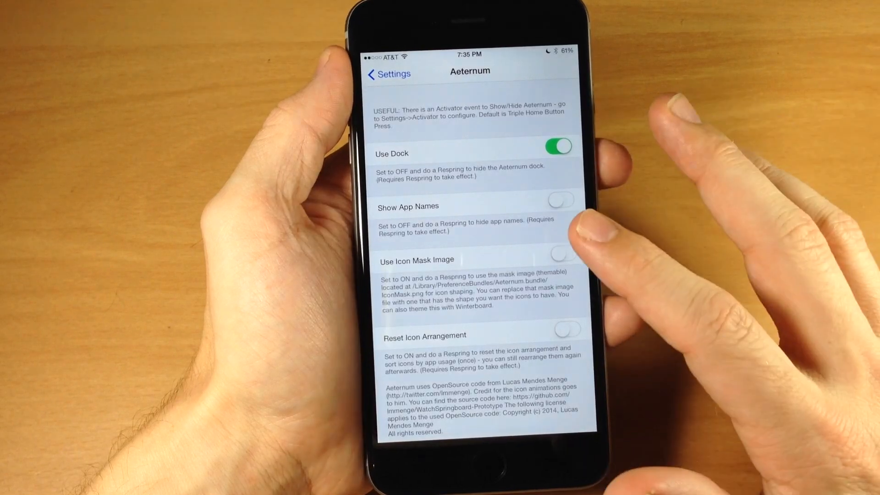
left_click(565, 253)
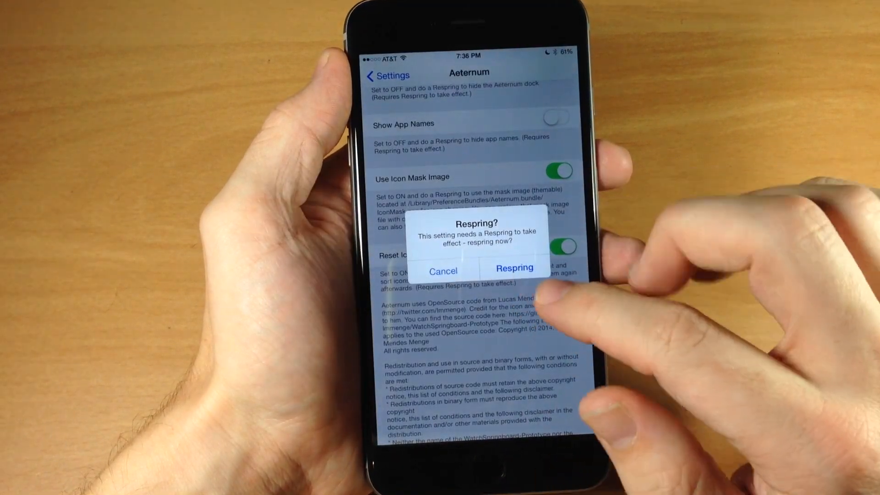
- Confirm the Respring alert so the new Aeternum settings take effect
left_click(514, 268)
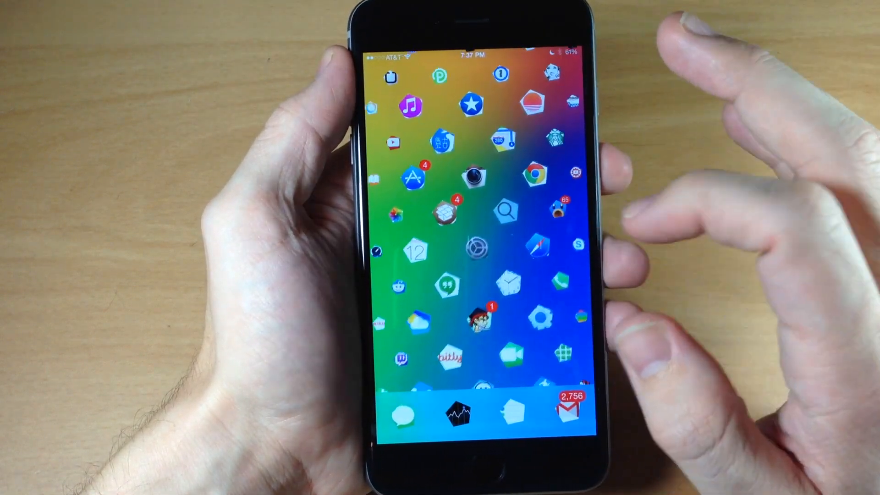
- Swipe across the reloaded home screen to show nameless pentagon icons and the bottom dock
scroll("down", 3)
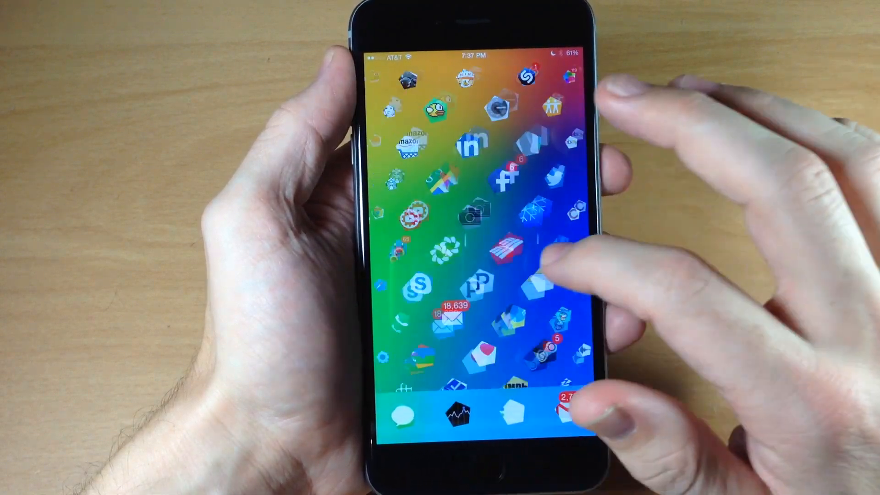
scroll("left", 3)
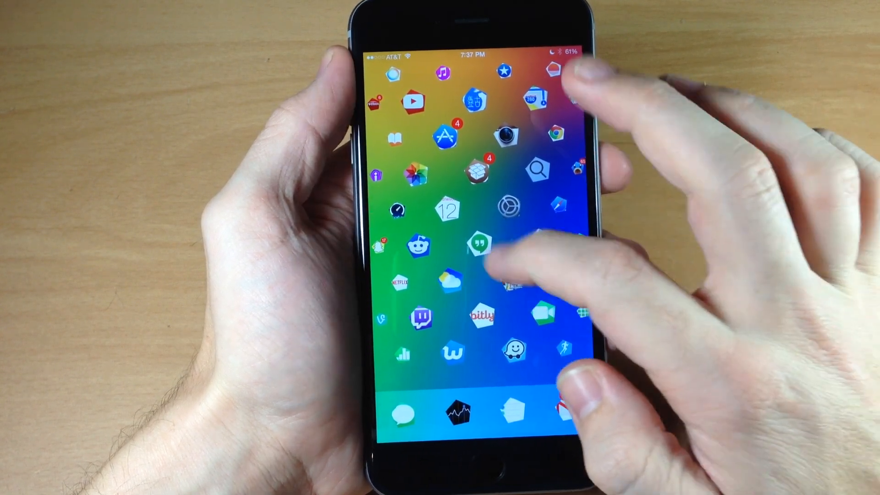
scroll("left", 3)
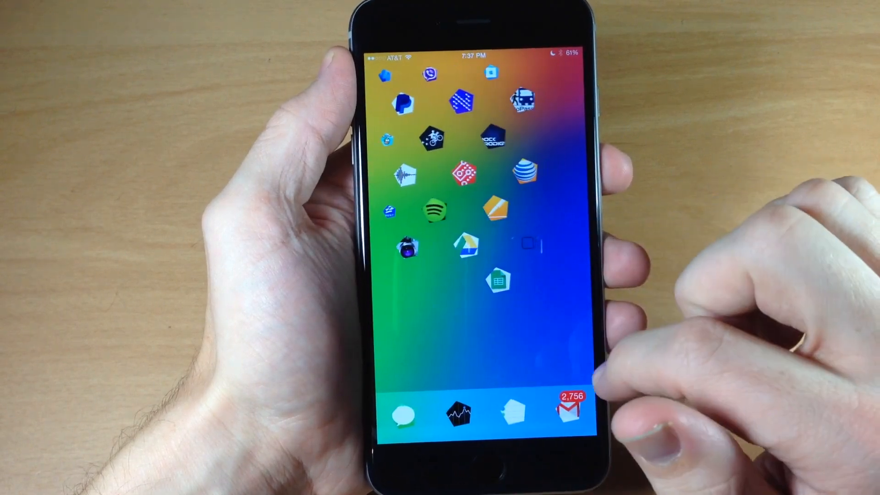